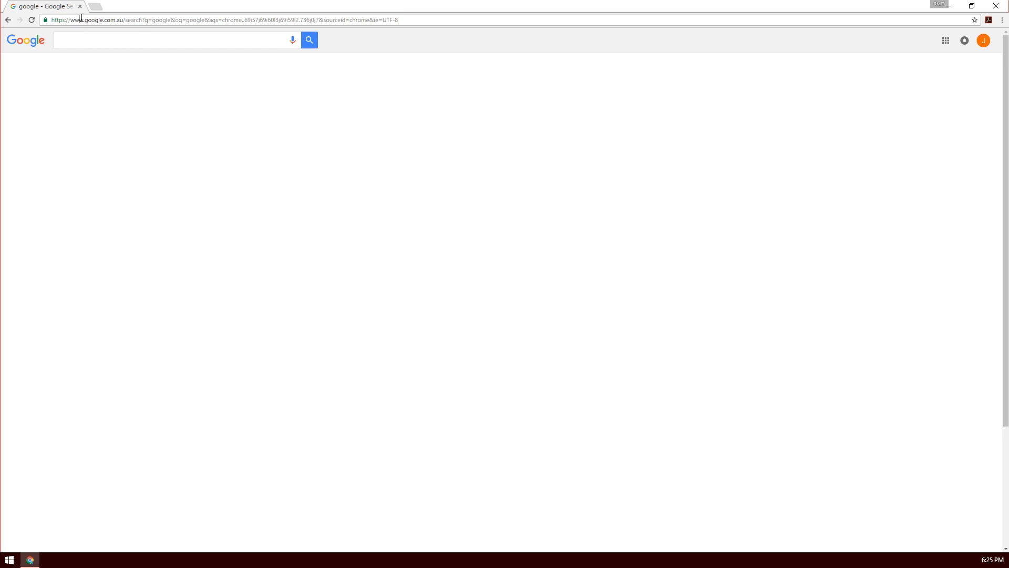
Step: Search Google for 'openelec' and go to the OpenELEC Download page
{"action": "type", "text": "openeled"}
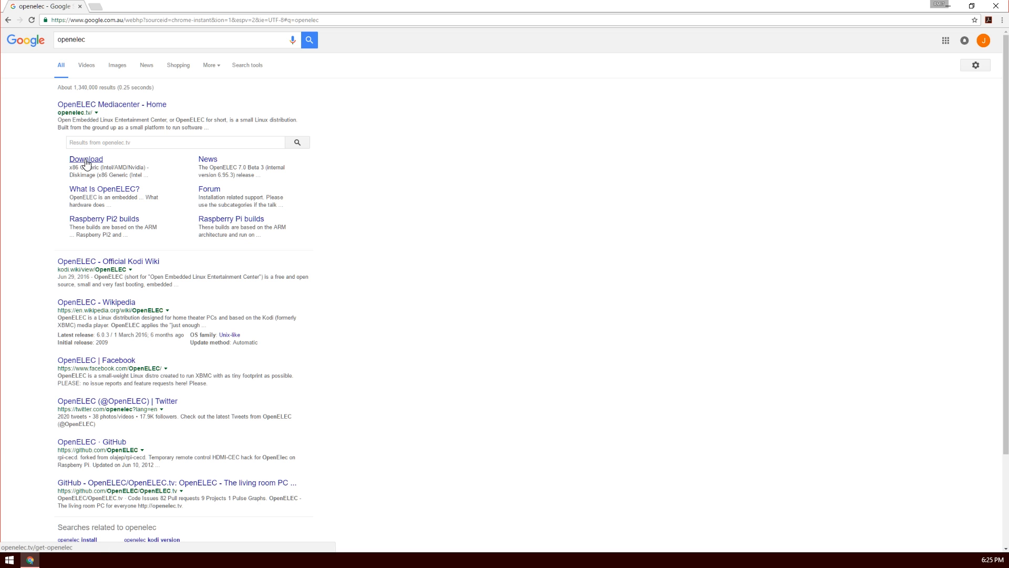
{"action": "left_click", "coordinate": [86, 158]}
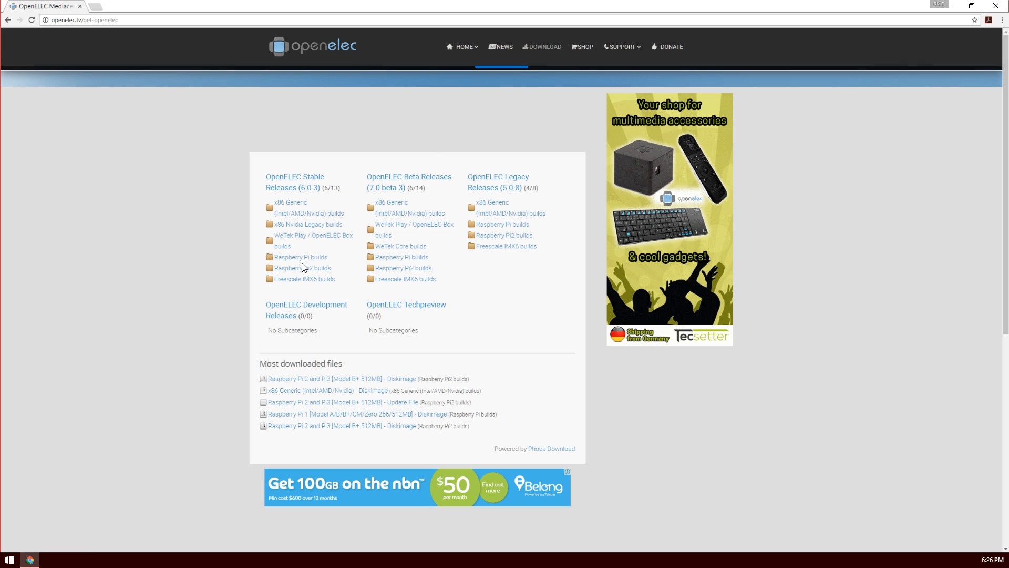
{"action": "mouse_move", "coordinate": [295, 176]}
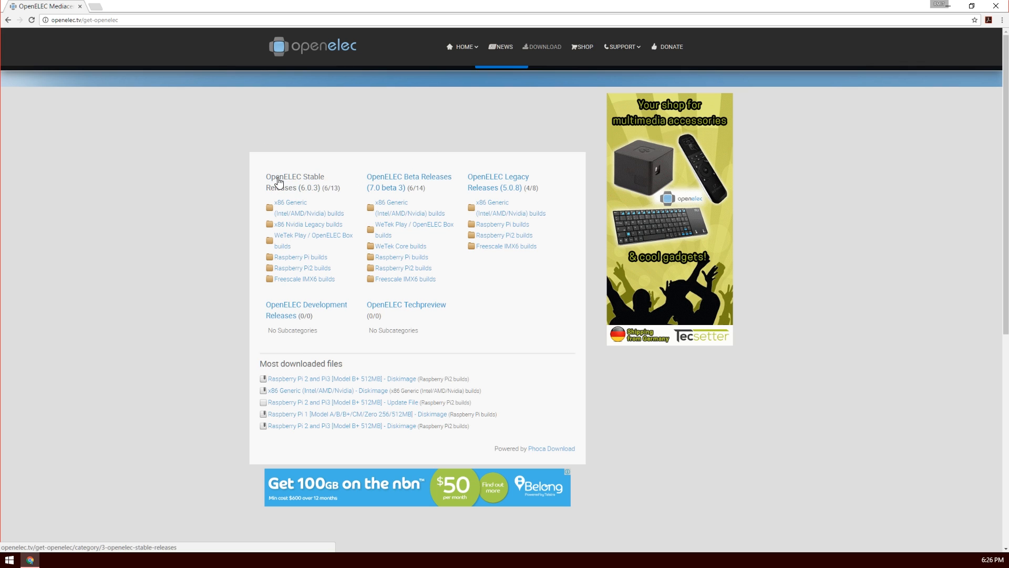
{"action": "mouse_move", "coordinate": [301, 184]}
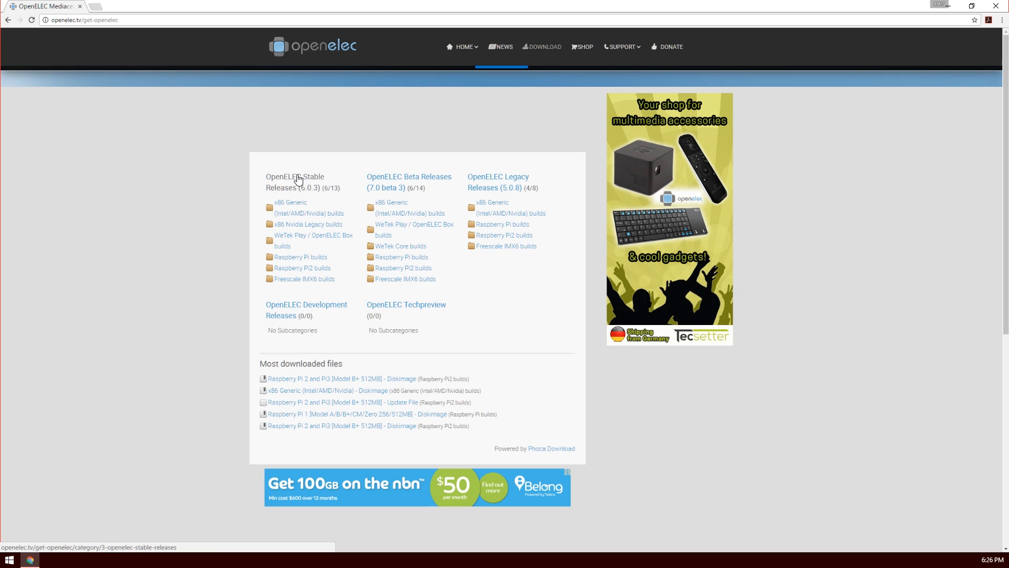
{"action": "mouse_move", "coordinate": [300, 257]}
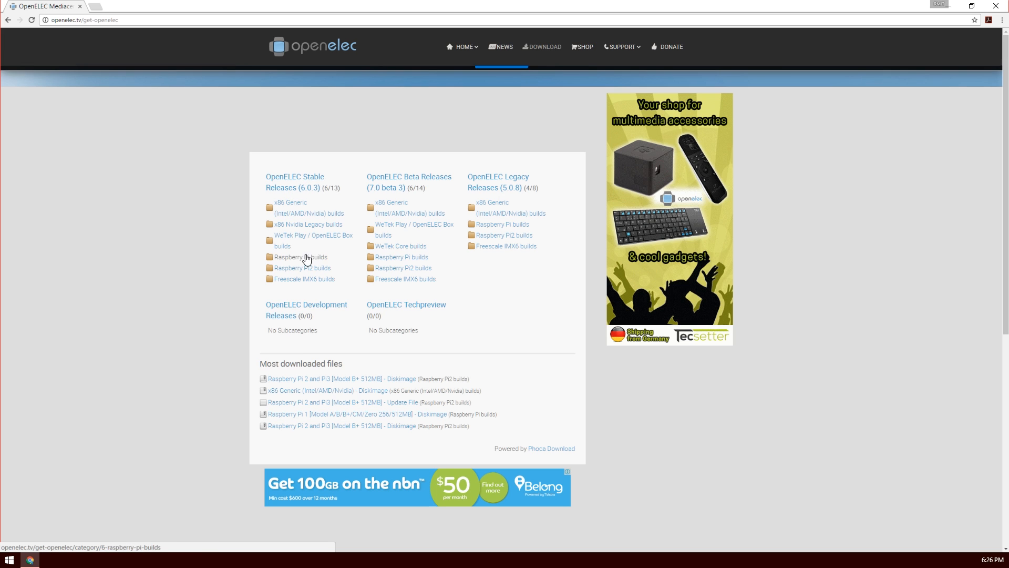
{"action": "mouse_move", "coordinate": [307, 261]}
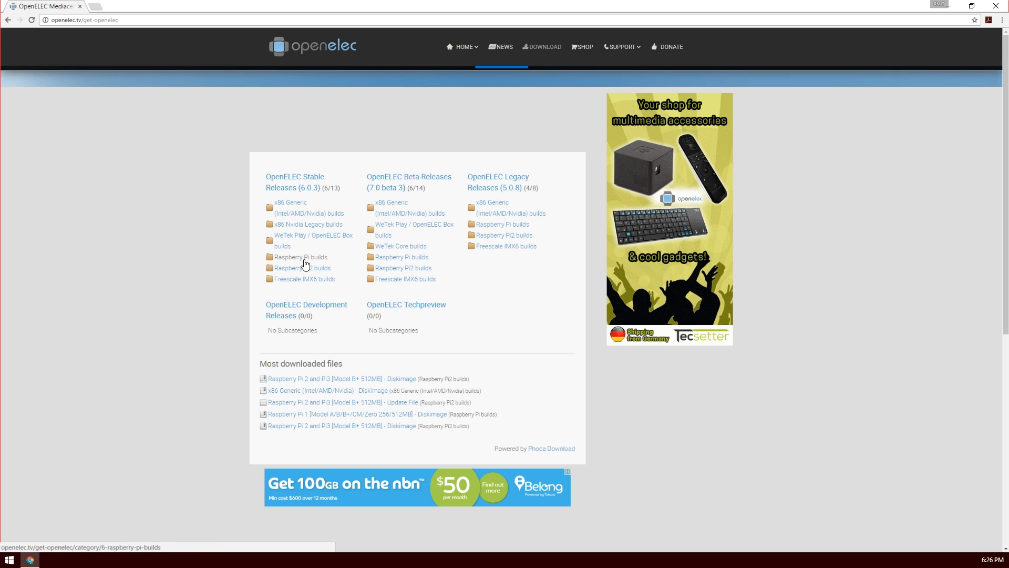
Step: Download the Raspberry Pi 1 disk image from the stable Raspberry Pi builds
{"action": "left_click", "coordinate": [300, 256]}
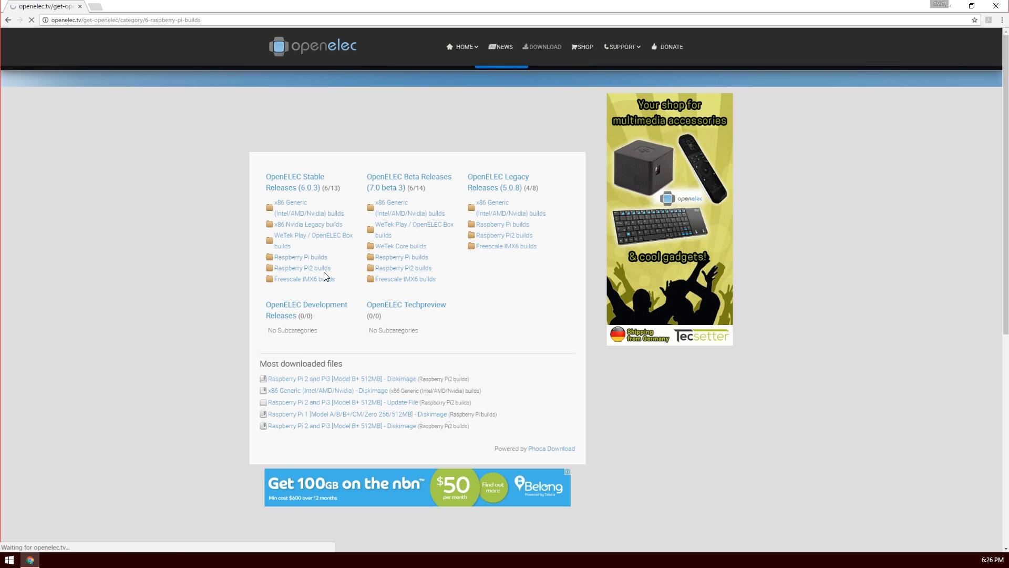
{"action": "left_click", "coordinate": [301, 257]}
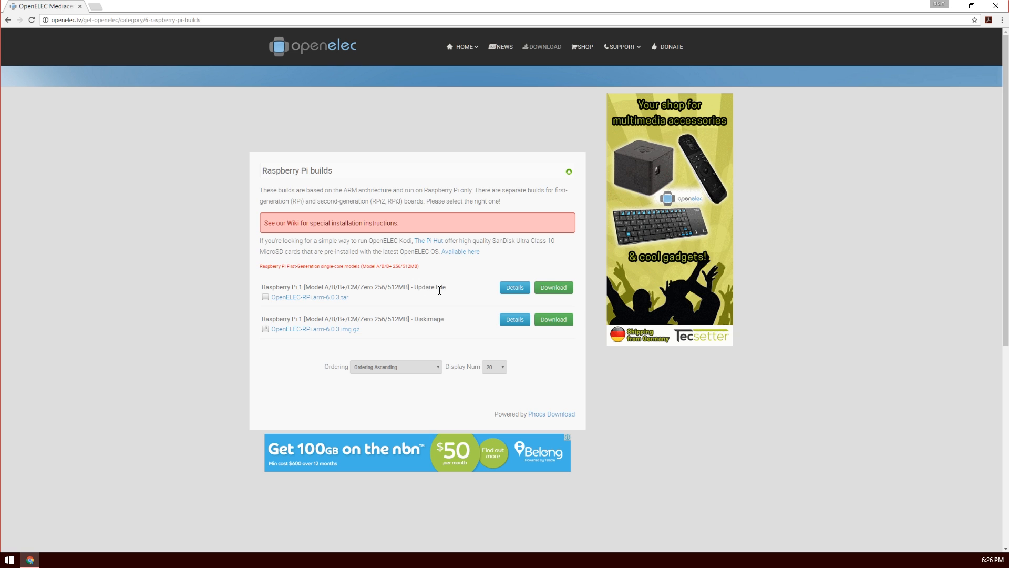
{"action": "mouse_move", "coordinate": [433, 328]}
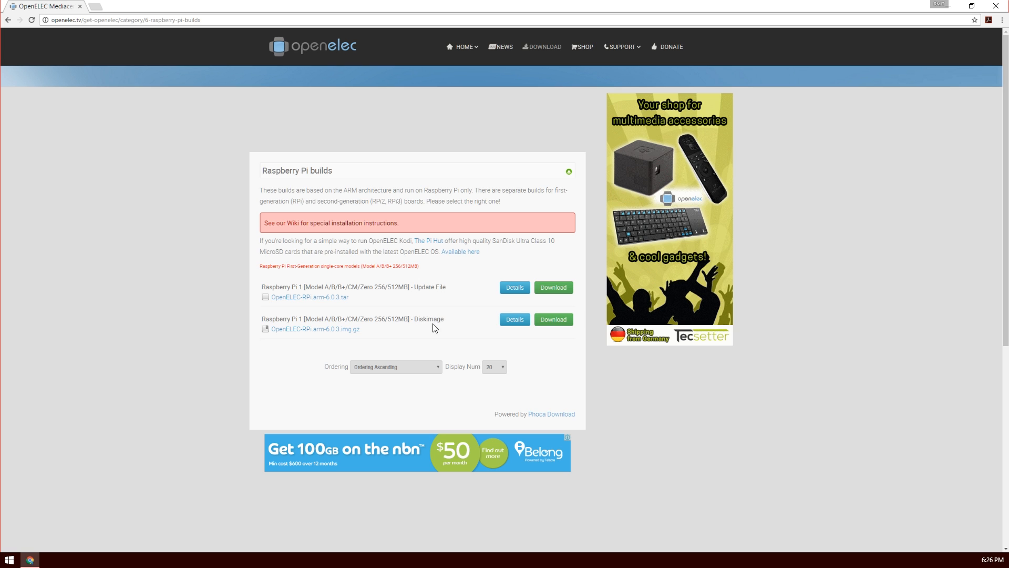
{"action": "mouse_move", "coordinate": [315, 329]}
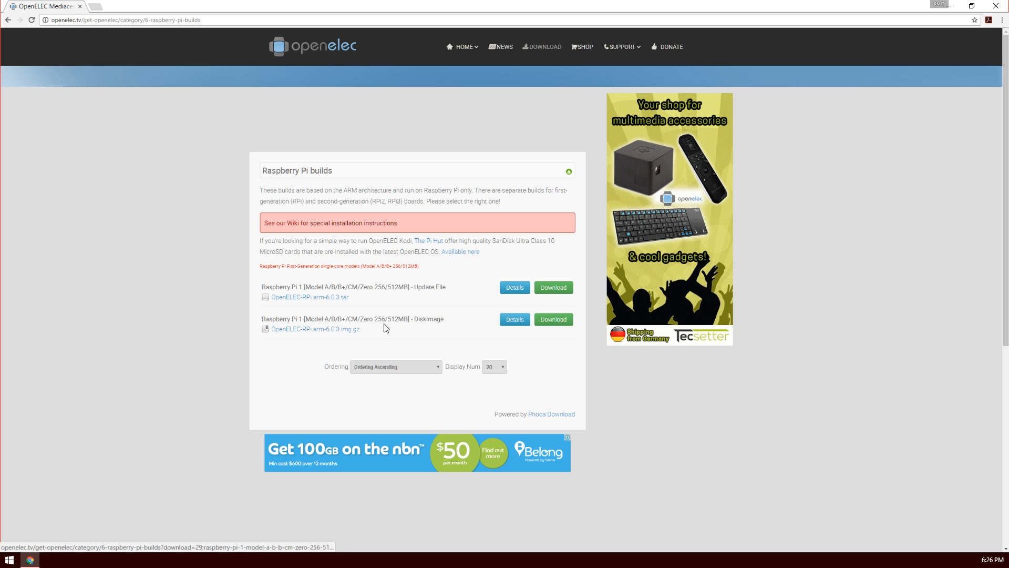
{"action": "mouse_move", "coordinate": [553, 319]}
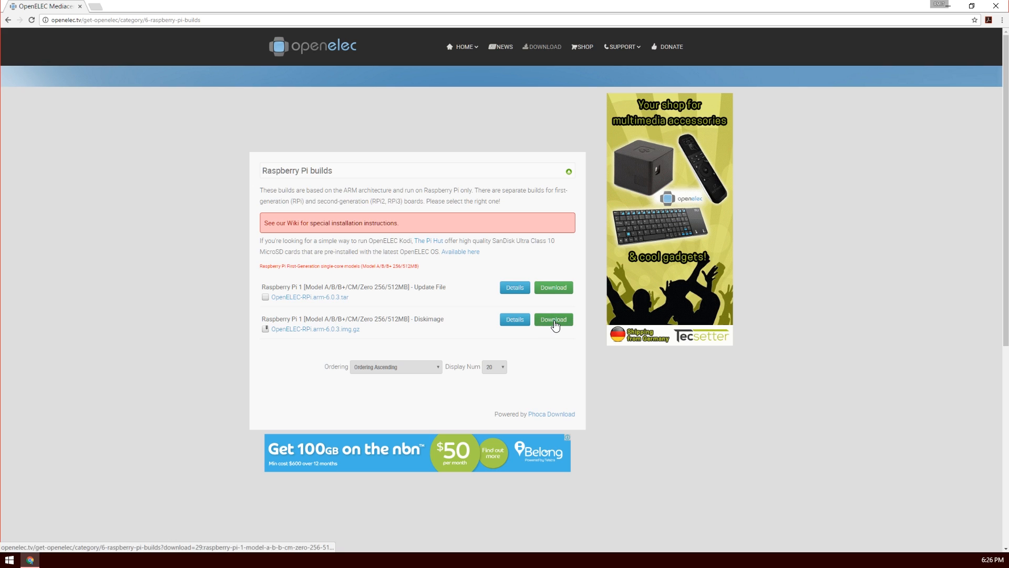
{"action": "left_click", "coordinate": [553, 319]}
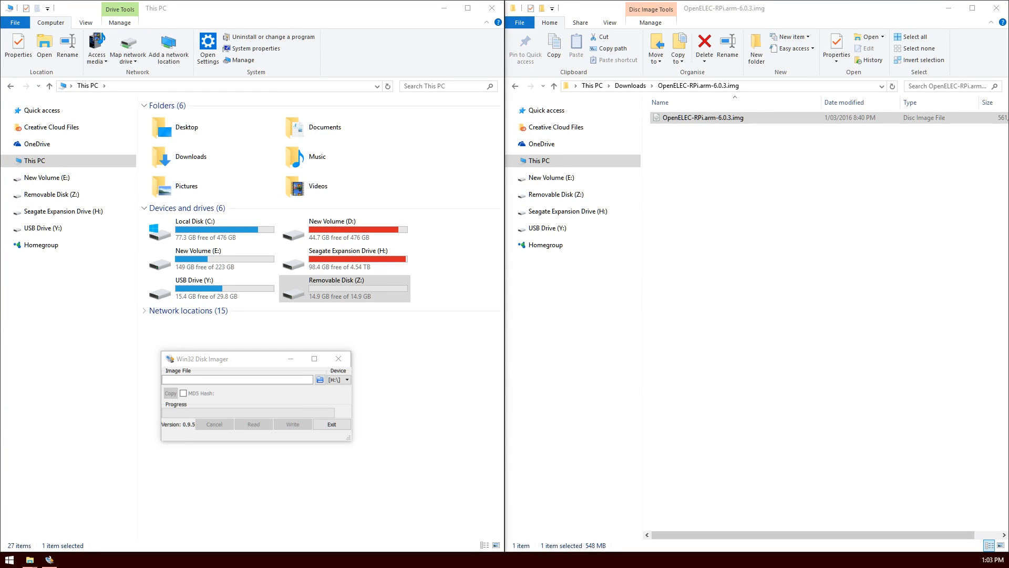
Step: Load OpenELEC-RPi.arm-6.0.3.img in Win32 Disk Imager, target drive Z:, and start Write
{"action": "left_click", "coordinate": [720, 118]}
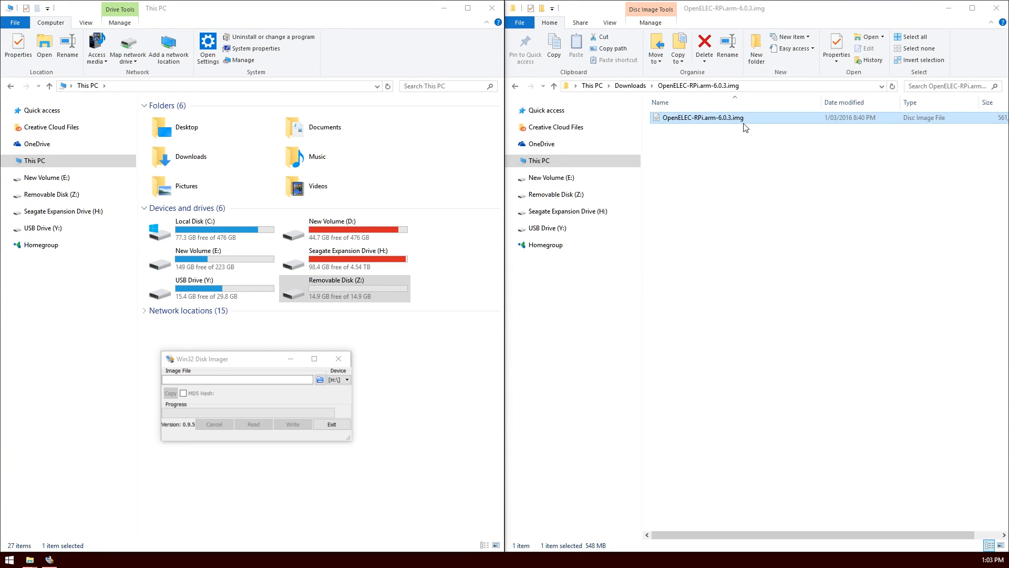
{"action": "left_click", "coordinate": [238, 379]}
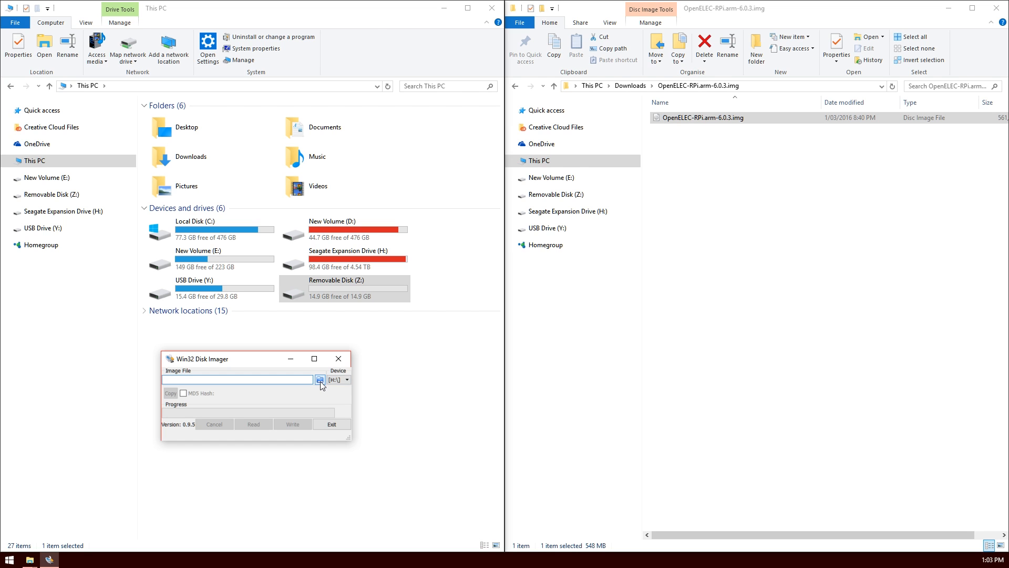
{"action": "left_click", "coordinate": [320, 378]}
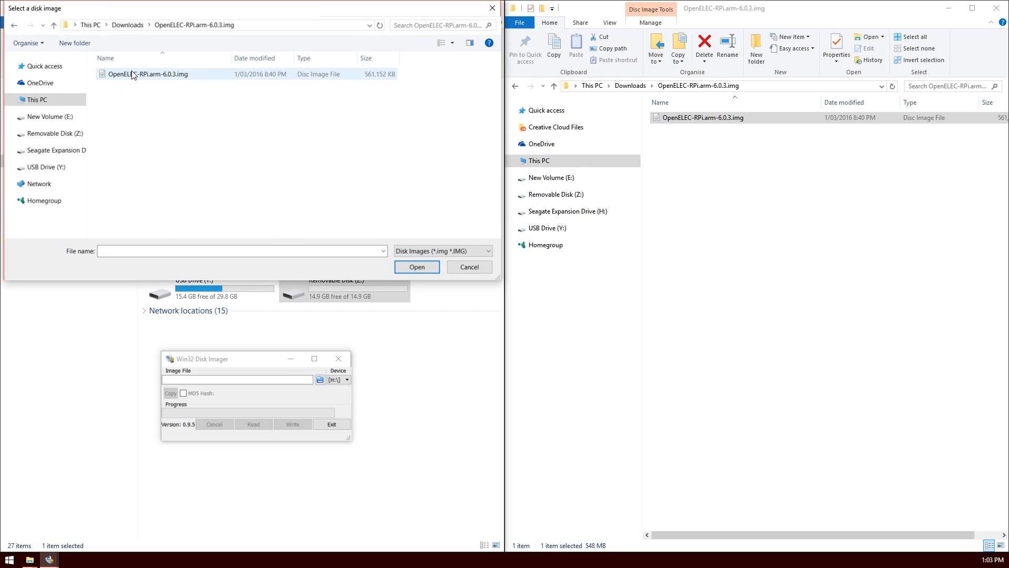
{"action": "left_click", "coordinate": [416, 266]}
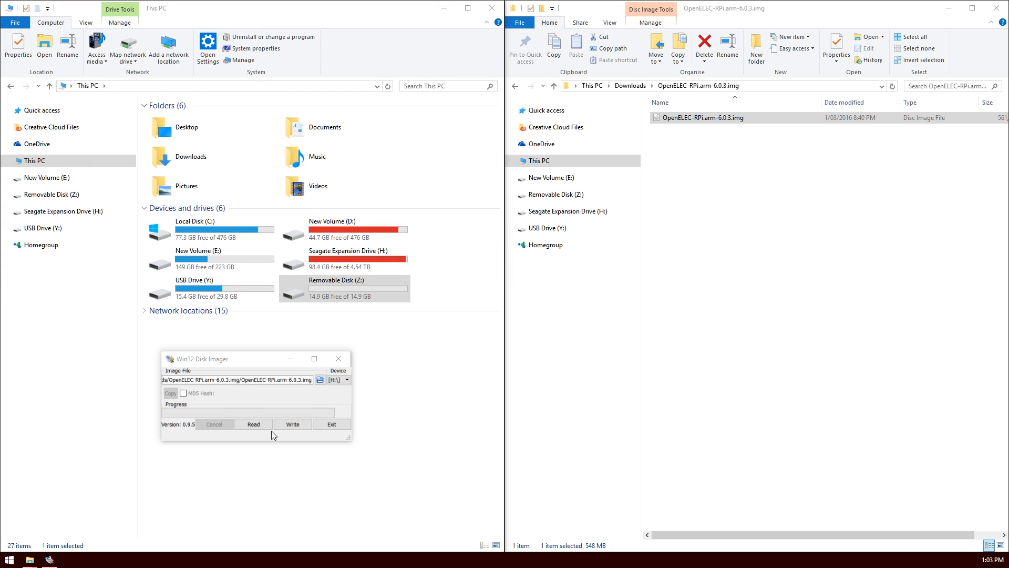
{"action": "left_click", "coordinate": [344, 289]}
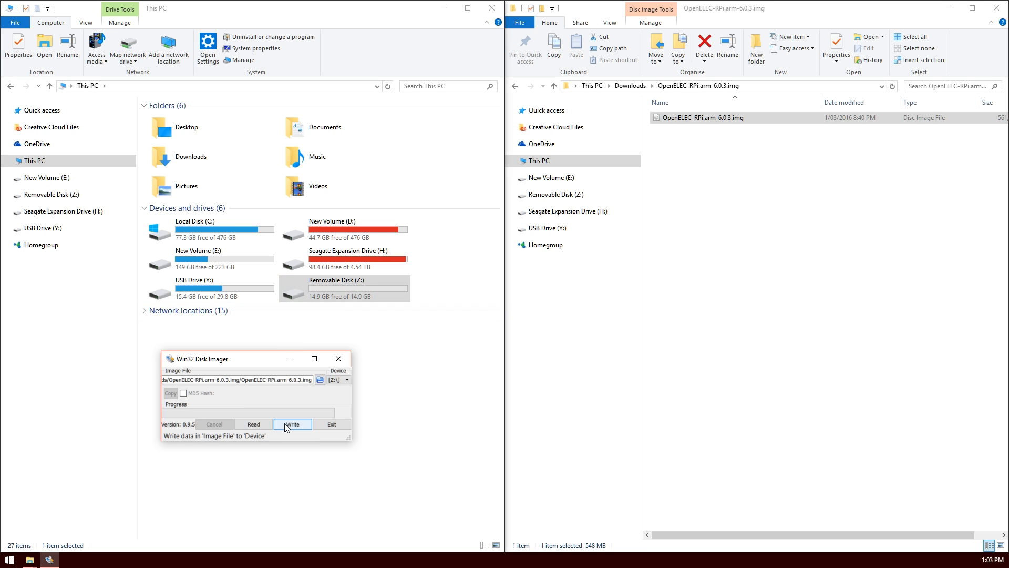
{"action": "left_click", "coordinate": [292, 424]}
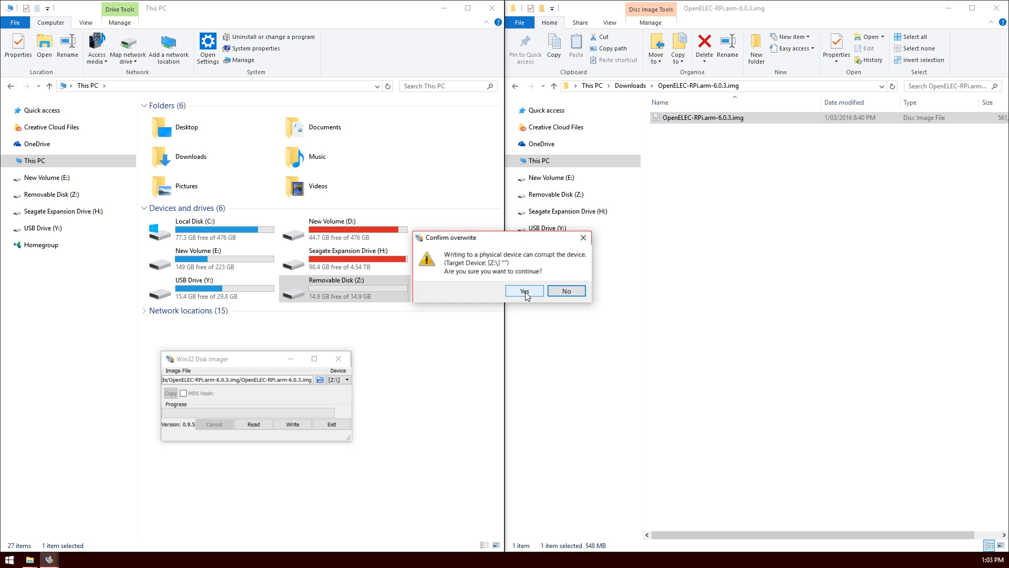
Step: Confirm overwriting Z: and acknowledge the Write Successful message
{"action": "left_click", "coordinate": [524, 291]}
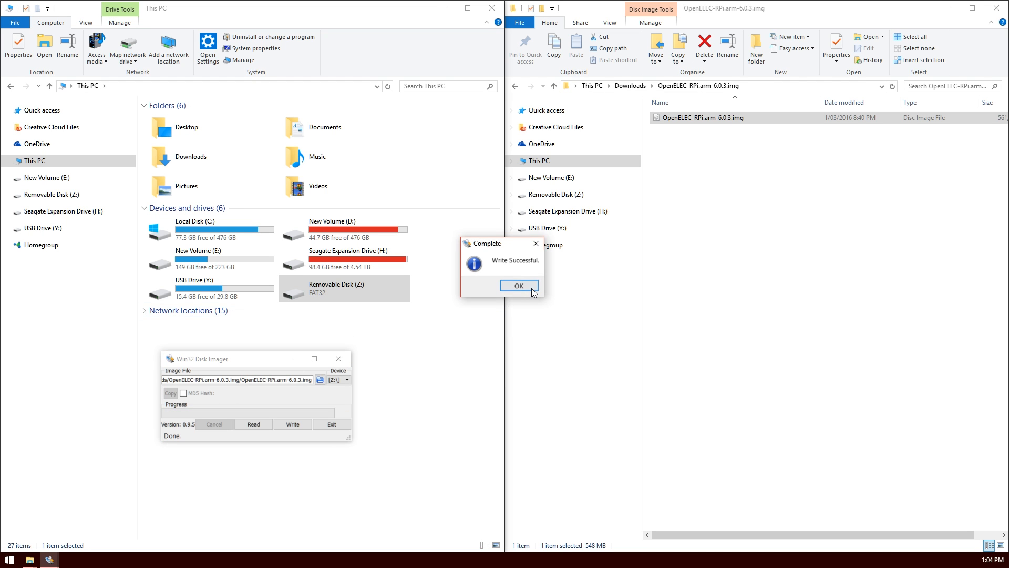
{"action": "left_click", "coordinate": [519, 285]}
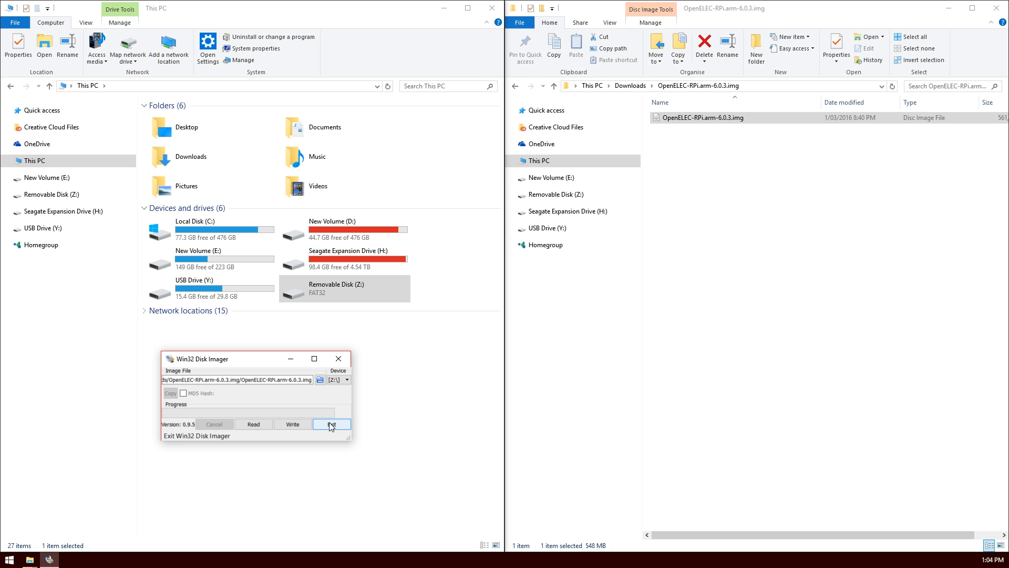
Step: Close Win32 Disk Imager and boot the Raspberry Pi from the SD card
{"action": "right_click", "coordinate": [336, 289]}
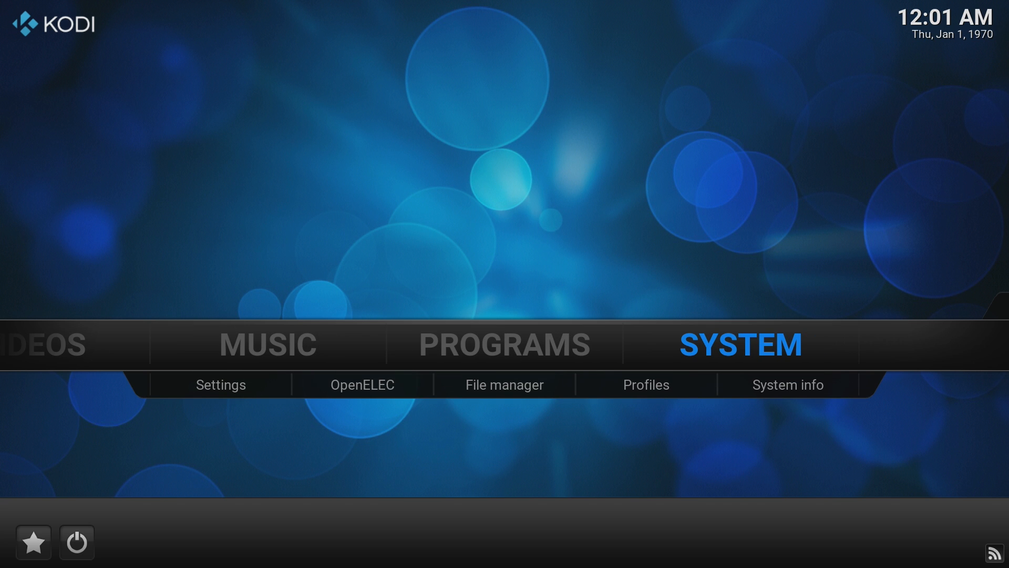
Step: Advance the wizard, keeping hostname OpenELEC and the wired connection
{"action": "left_click", "coordinate": [362, 384]}
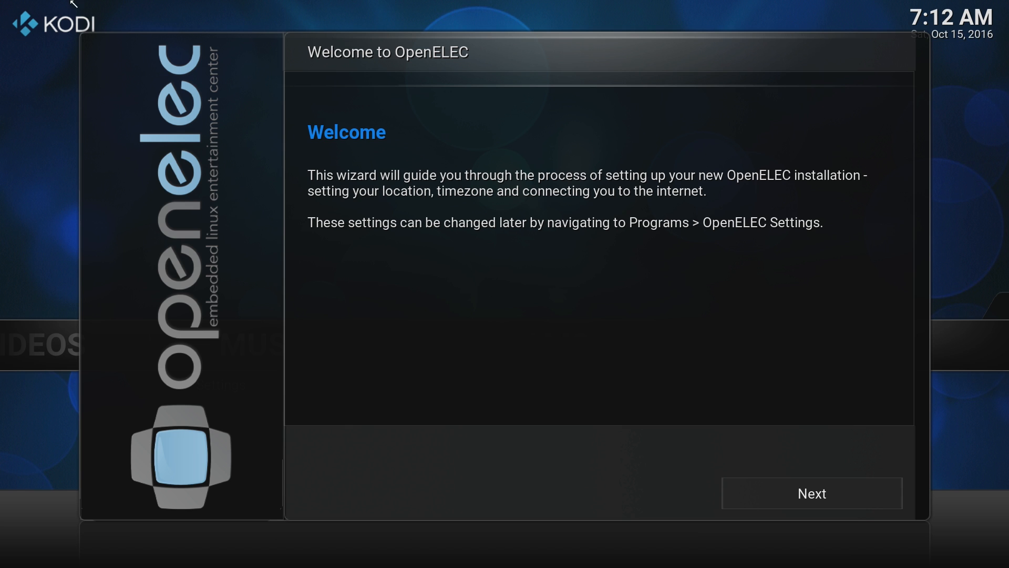
{"action": "left_click", "coordinate": [811, 493]}
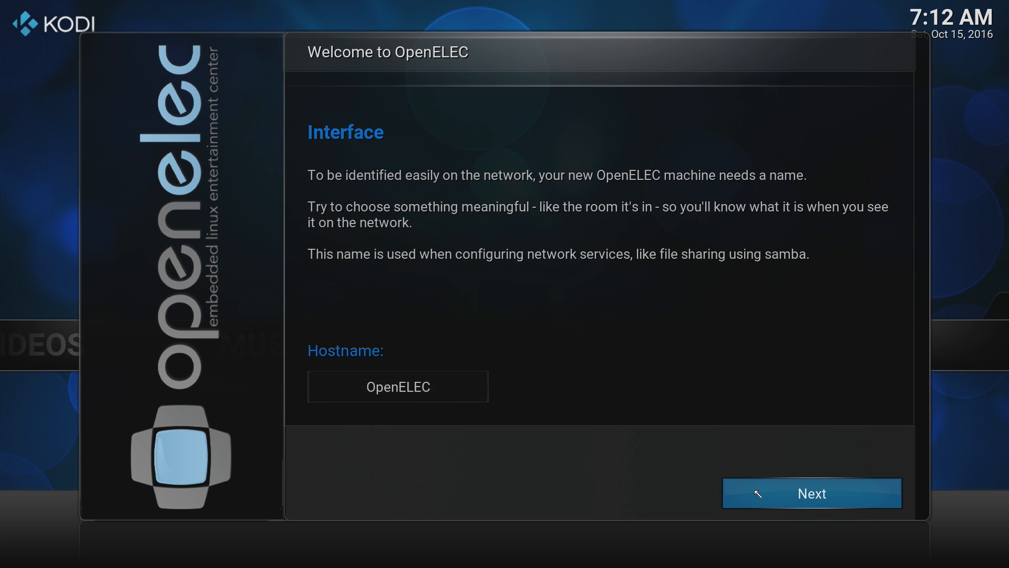
{"action": "left_click", "coordinate": [811, 494]}
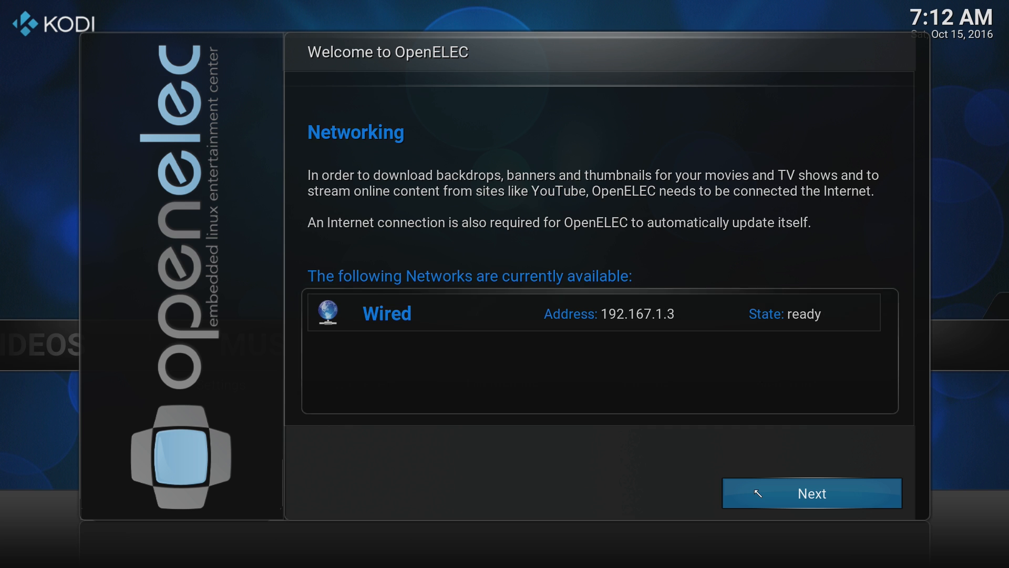
{"action": "left_click", "coordinate": [811, 493]}
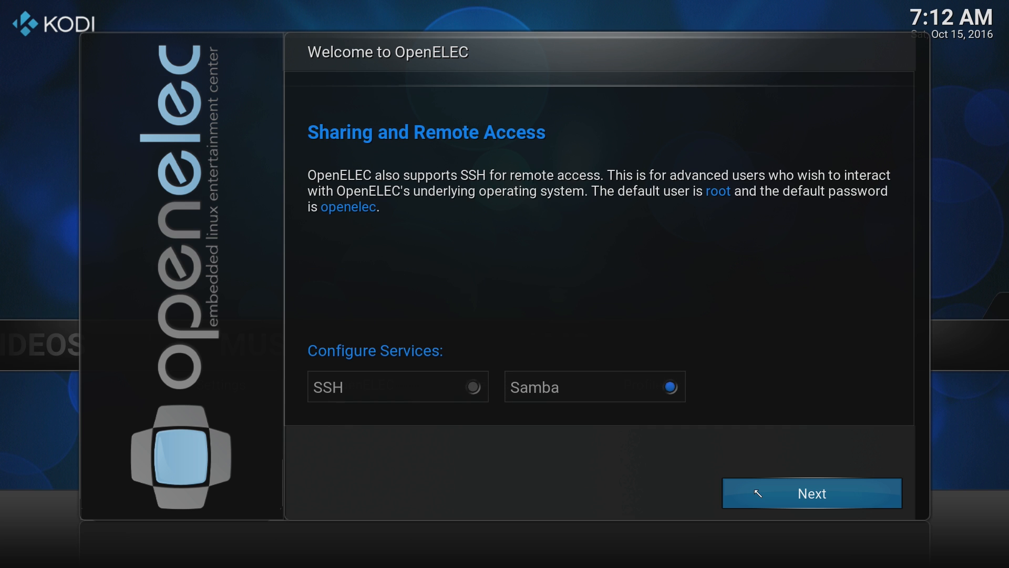
{"action": "mouse_move", "coordinate": [589, 451]}
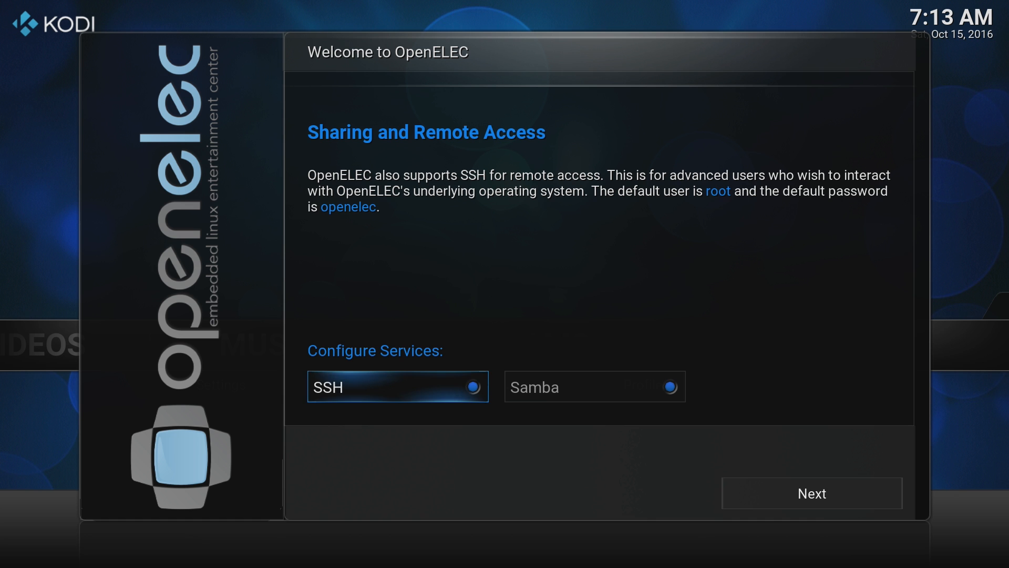
Step: Continue with SSH and Samba enabled and finish the OpenELEC wizard
{"action": "left_click", "coordinate": [811, 493]}
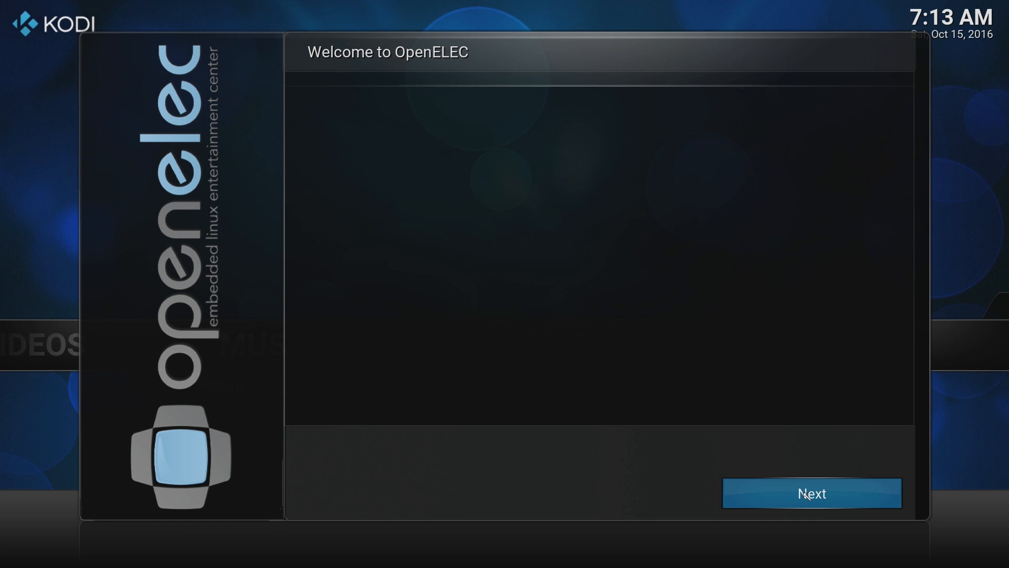
{"action": "left_click", "coordinate": [812, 493]}
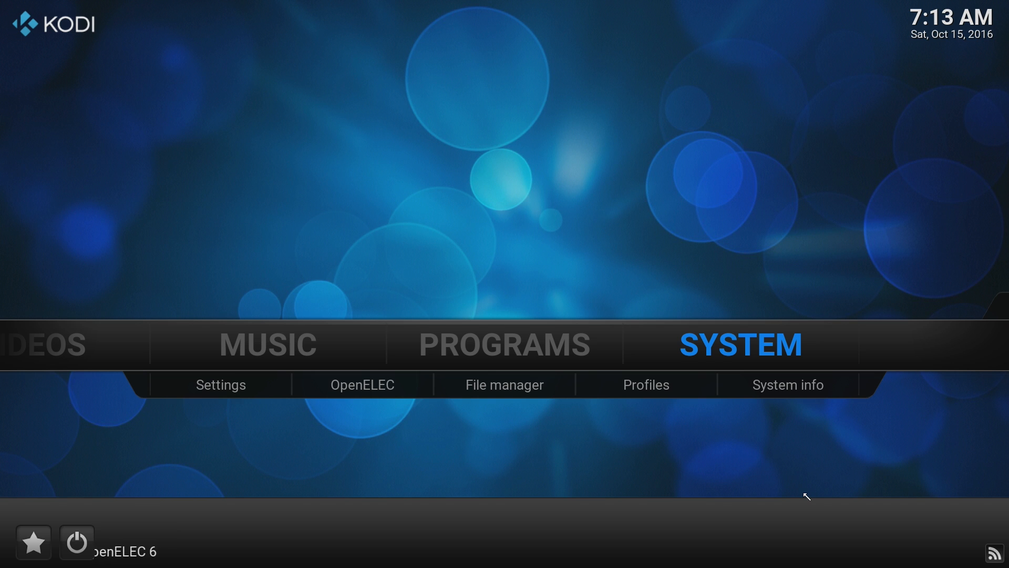